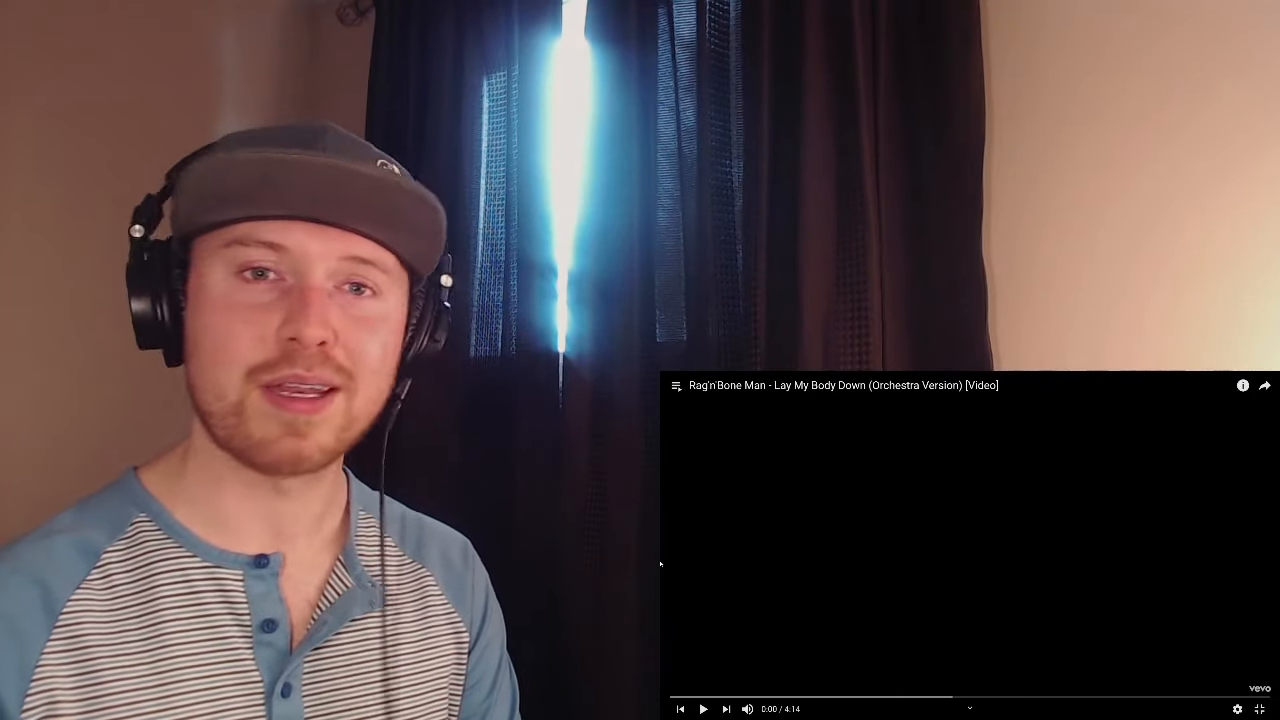
Step: Resume the paused Rag'n'Bone Man orchestra video from around the 1:50 mark
{"action": "left_click", "coordinate": [704, 708]}
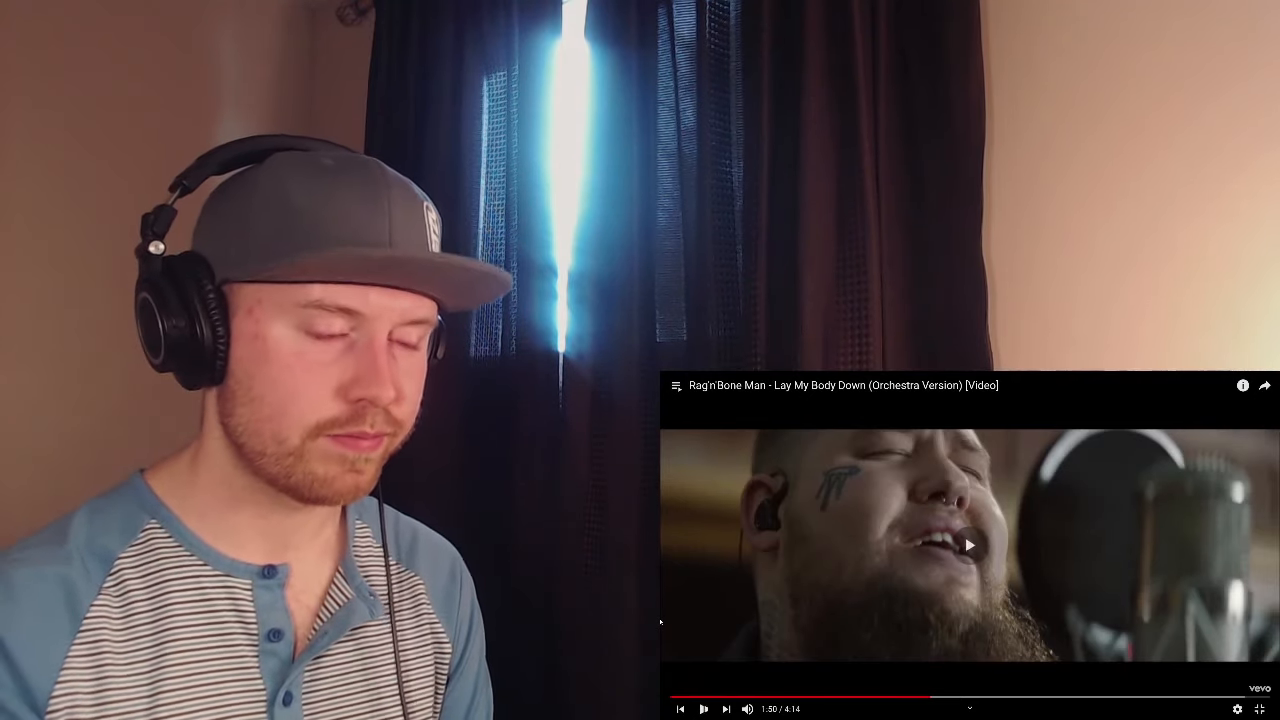
{"action": "left_click", "coordinate": [704, 708]}
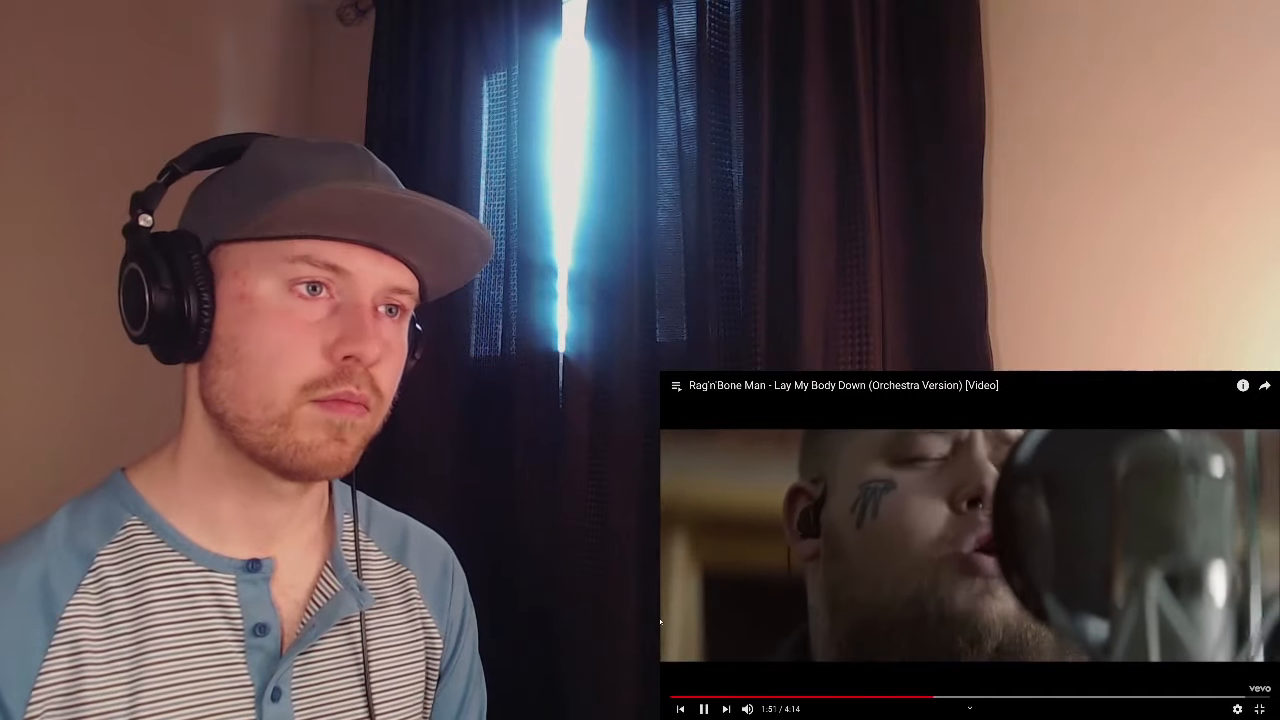